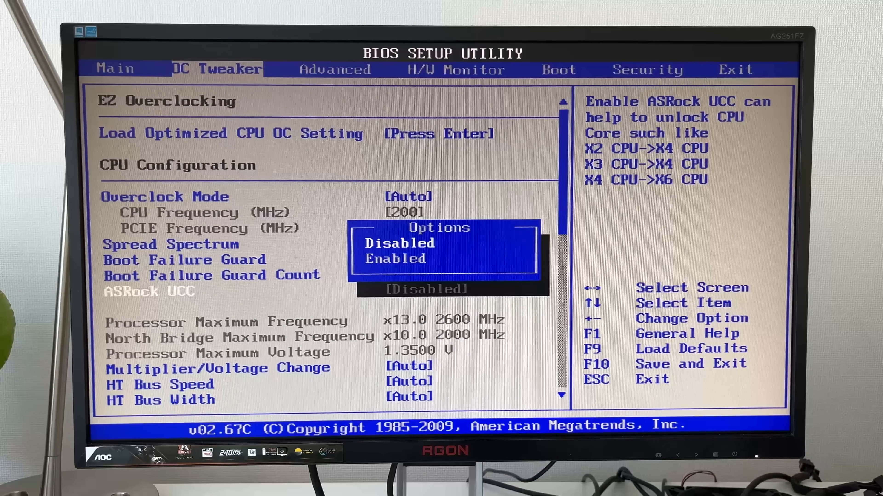
# Step: Move the ASRock UCC selection from Disabled to Enabled in its options popup
pyautogui.press('Down')
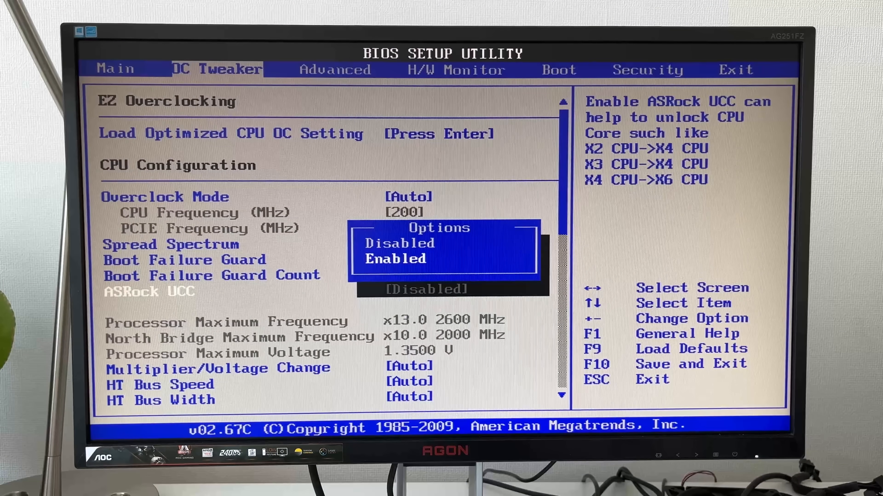